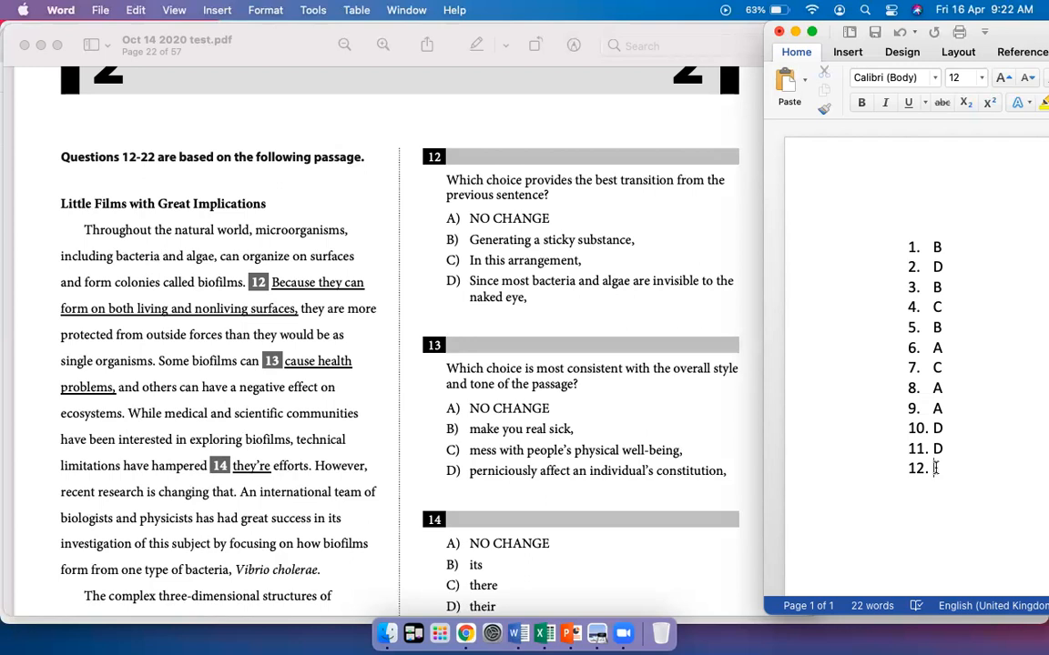
Record C for question 12 and A for question 13, then scroll the PDF down.
{"action": "type", "text": "C"}
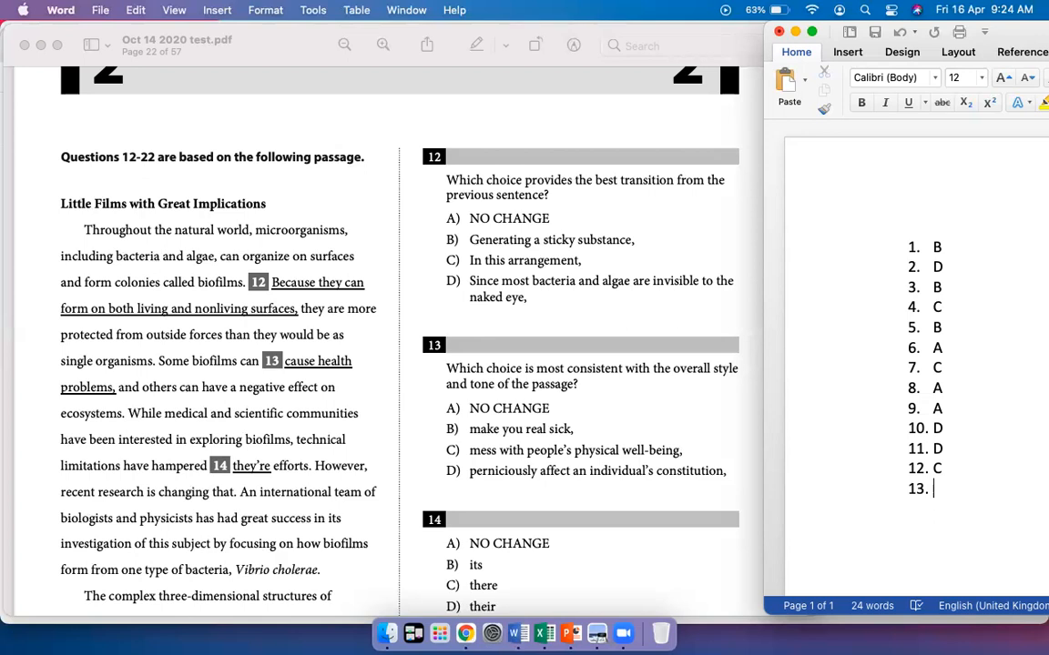
{"action": "type", "text": "A"}
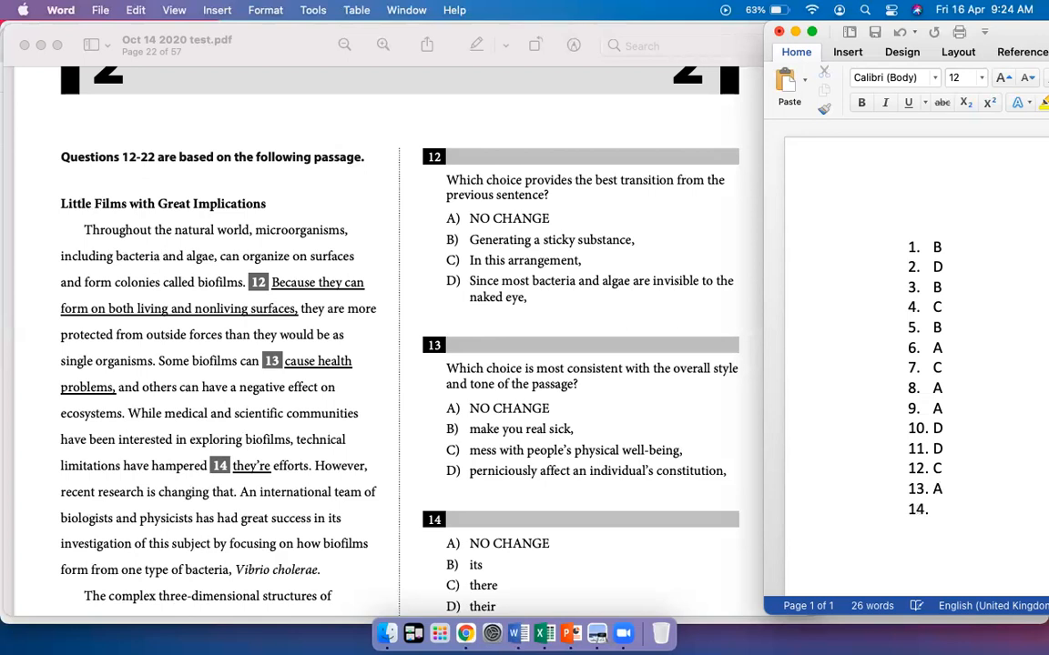
{"action": "scroll", "scroll_direction": "down", "scroll_amount": 3}
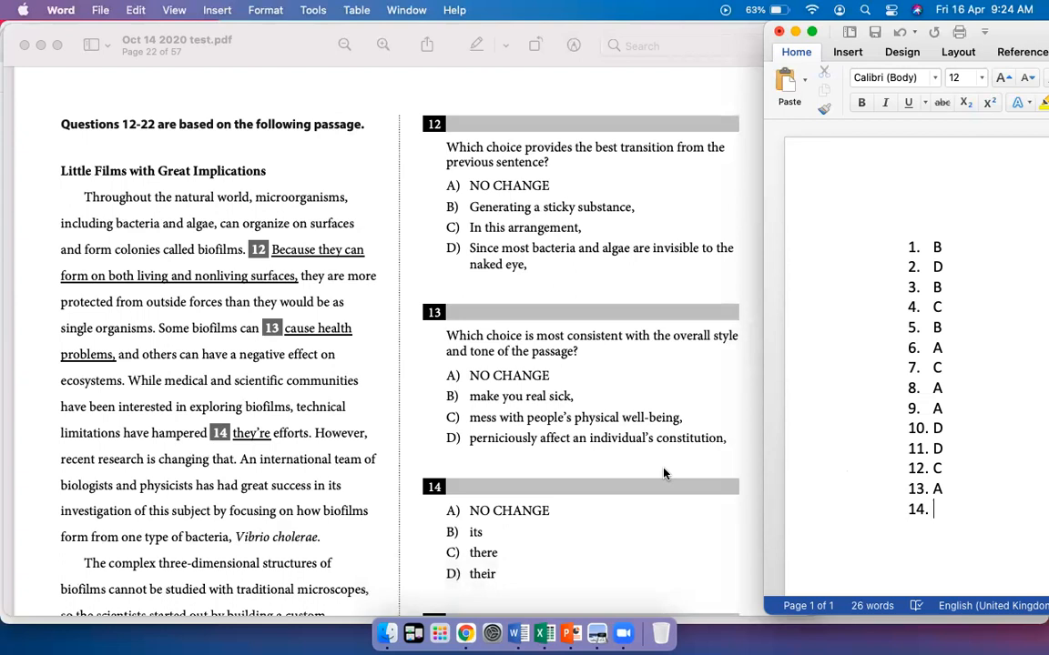
Read questions 14 and 15 in the PDF and enter D for each in Word.
{"action": "scroll", "scroll_direction": "down", "scroll_amount": 3}
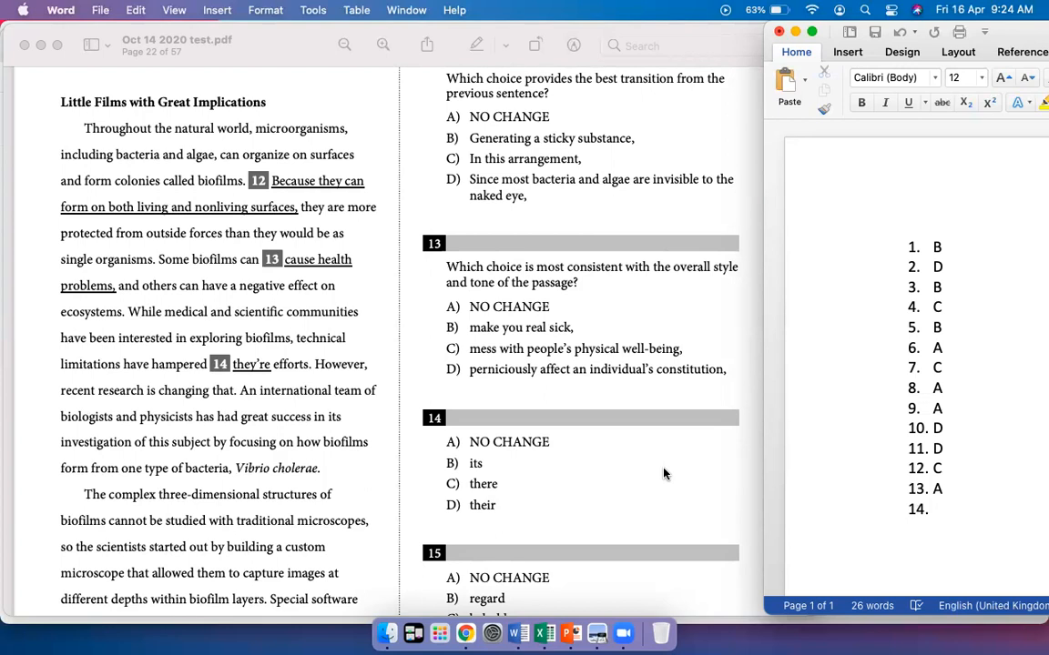
{"action": "left_click", "coordinate": [930, 509]}
{"action": "type", "text": " D"}
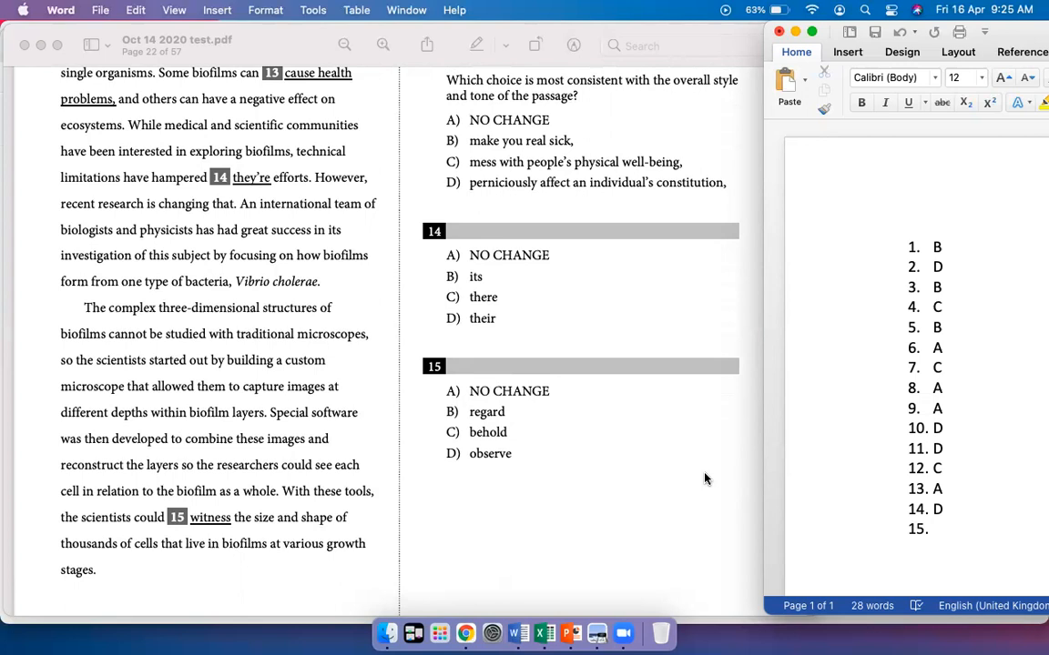
{"action": "left_click", "coordinate": [933, 528]}
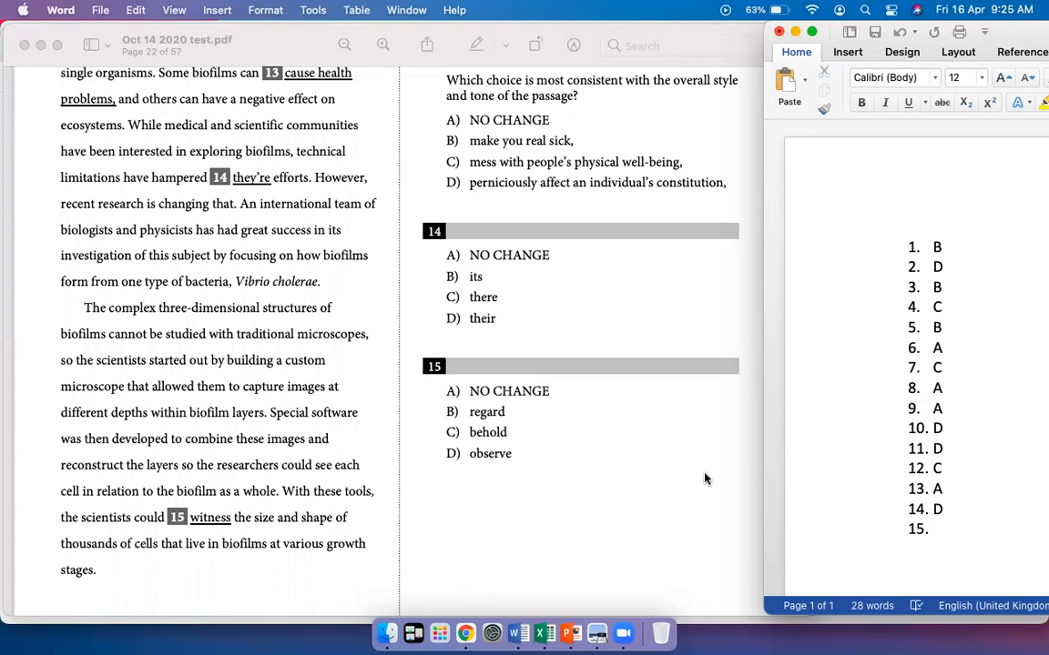
{"action": "left_click", "coordinate": [935, 529]}
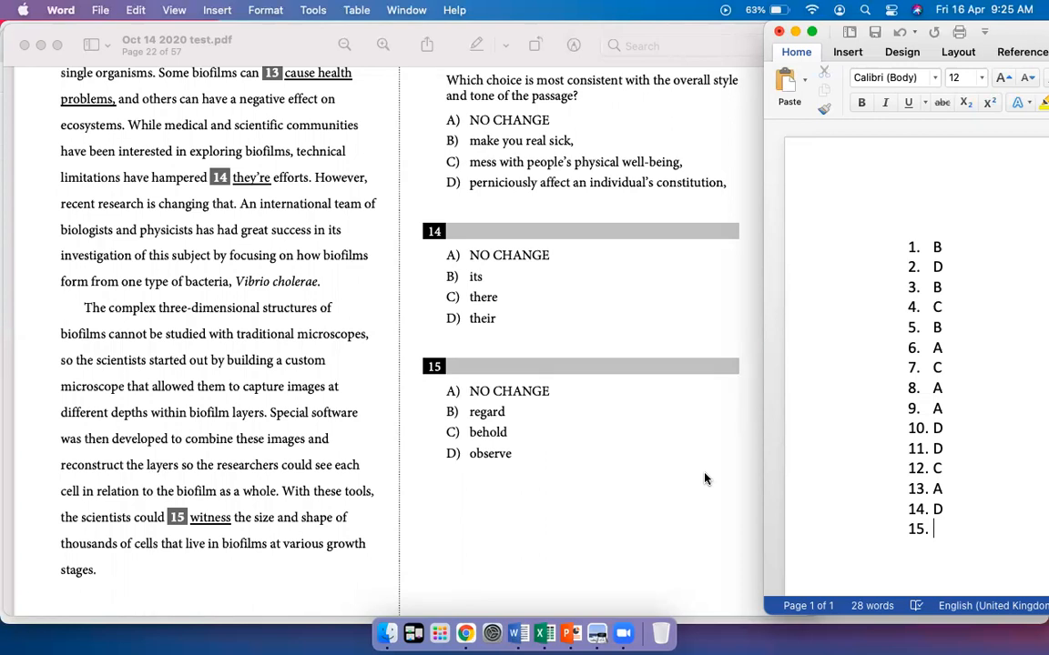
{"action": "mouse_move", "coordinate": [815, 477]}
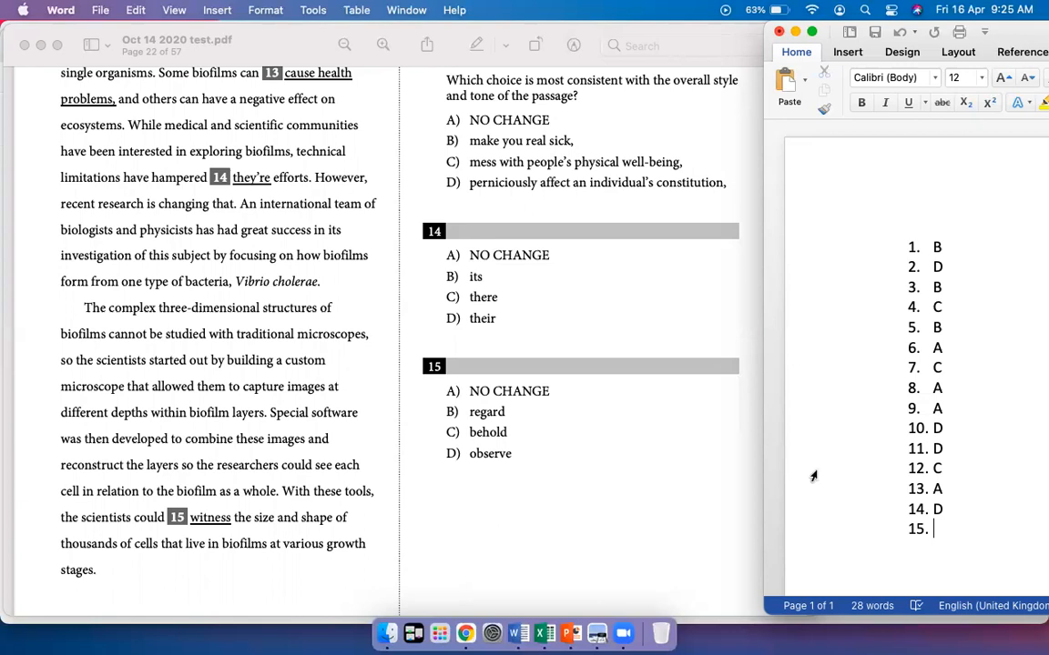
{"action": "type", "text": "D"}
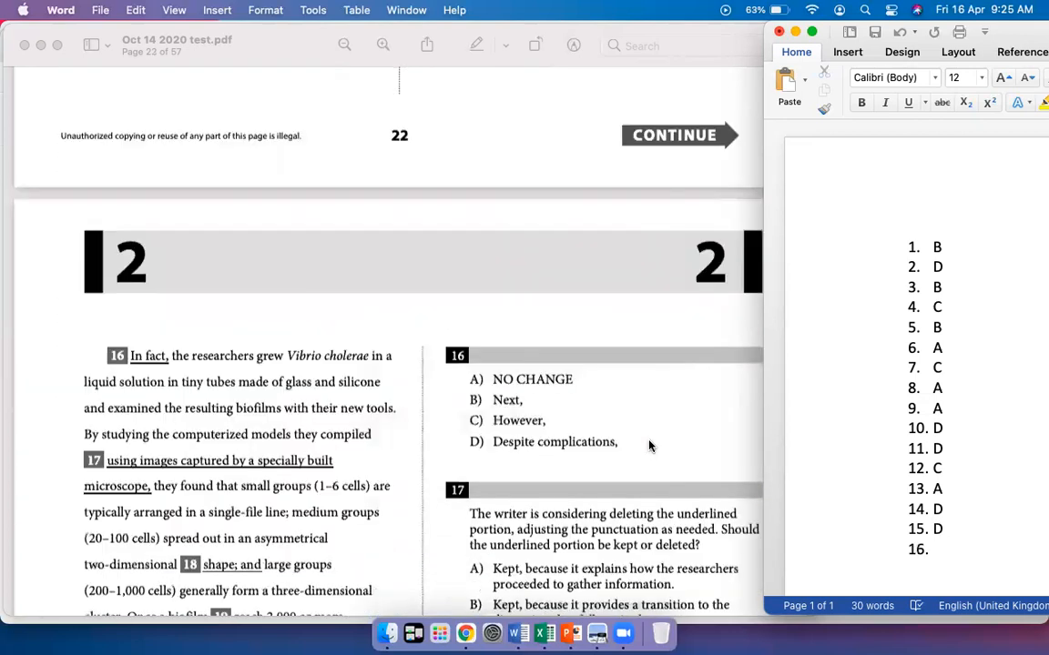
Scroll the PDF to question 16 and enter B as its answer in Word.
{"action": "scroll", "scroll_direction": "down", "scroll_amount": 3}
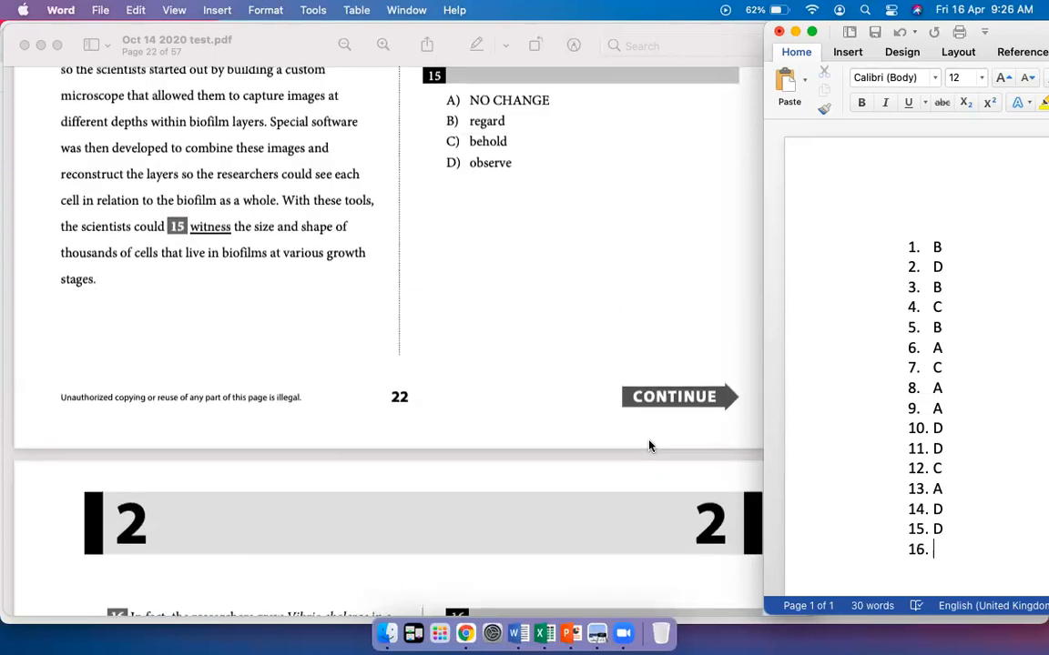
{"action": "scroll", "scroll_direction": "down", "scroll_amount": 3}
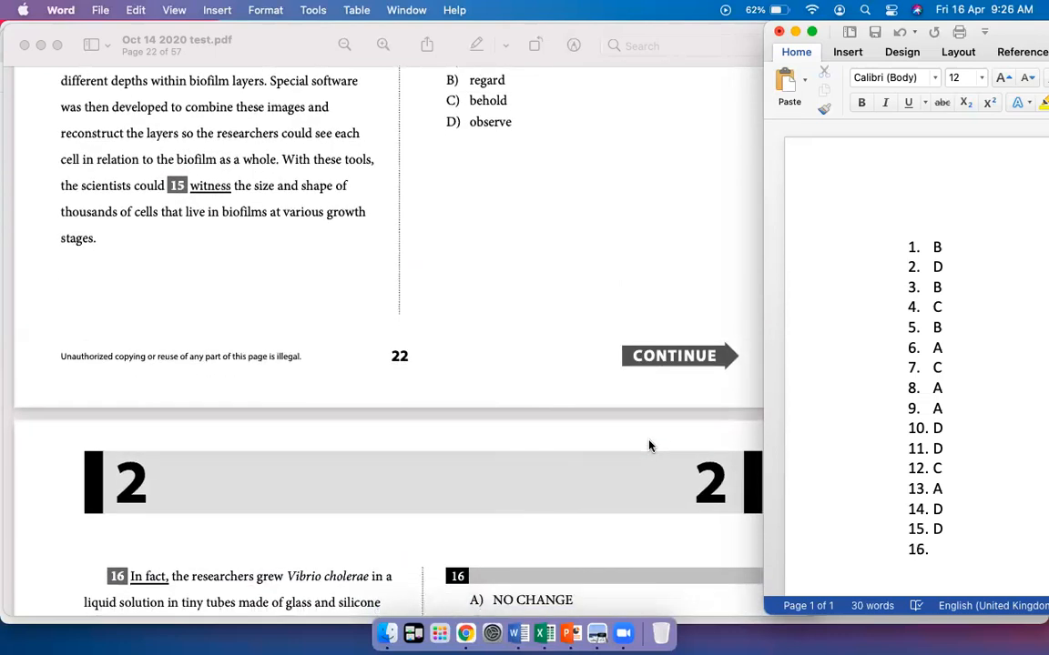
{"action": "scroll", "scroll_direction": "down", "scroll_amount": 3}
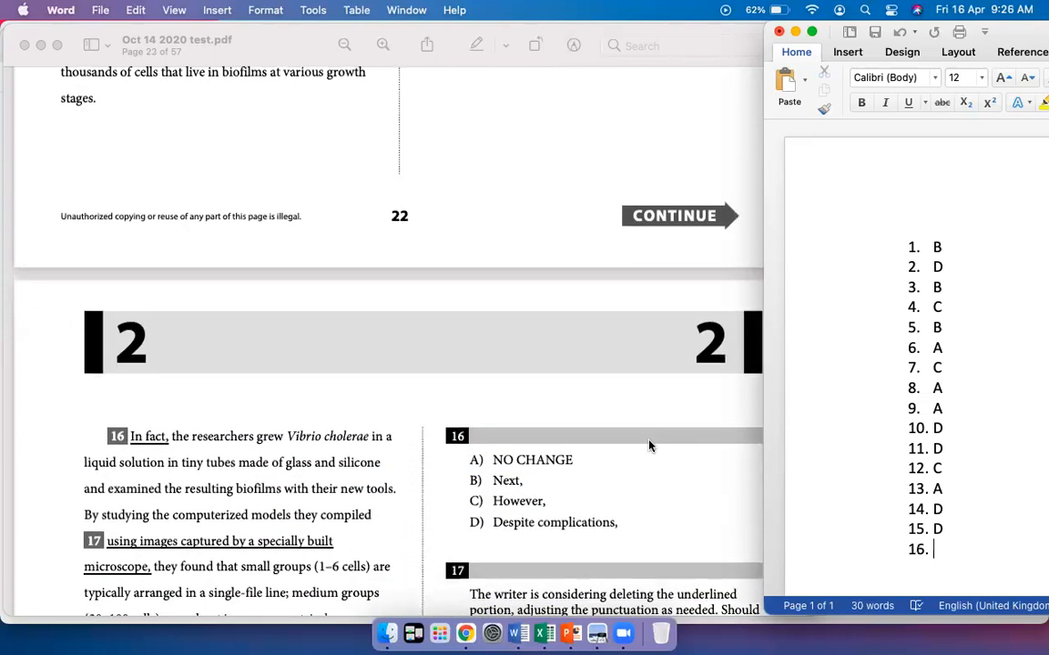
{"action": "scroll", "scroll_direction": "down", "scroll_amount": 3}
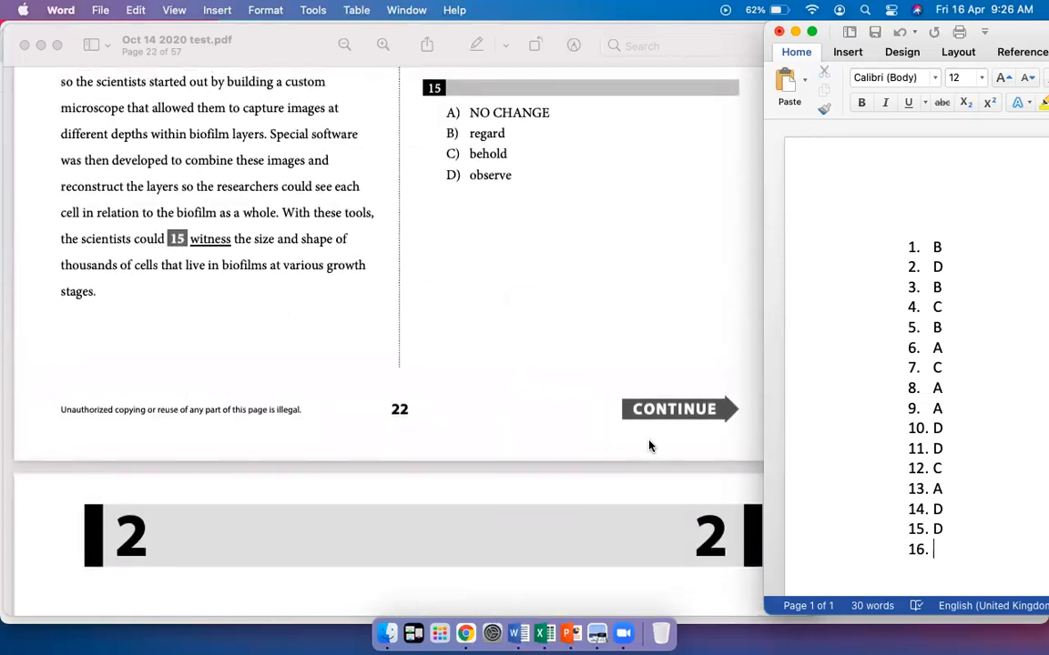
{"action": "scroll", "scroll_direction": "down", "scroll_amount": 3}
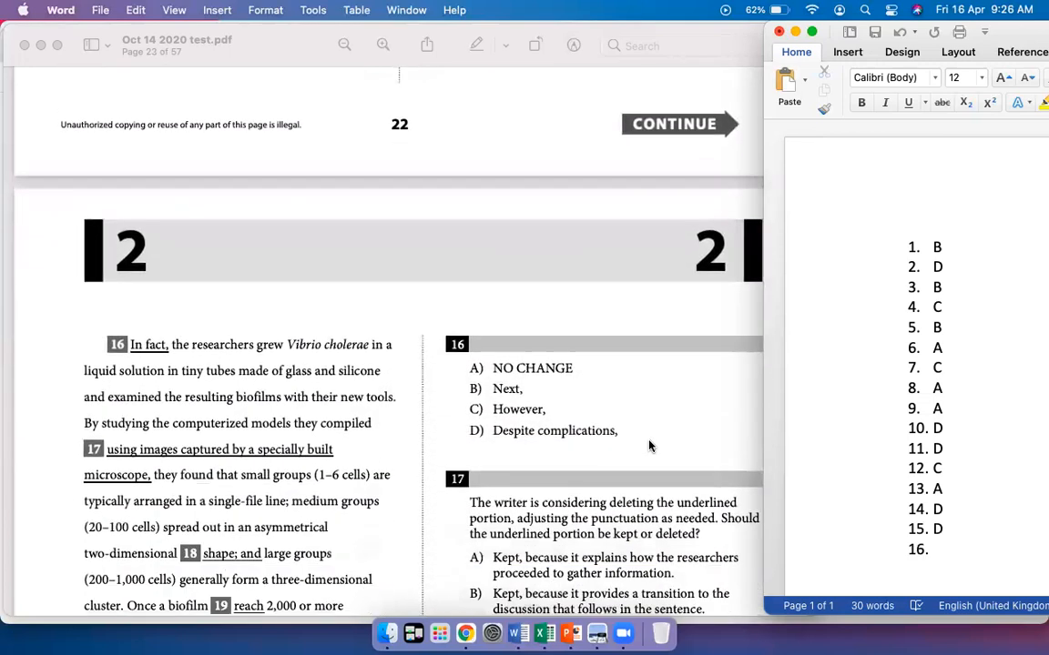
{"action": "type", "text": "B"}
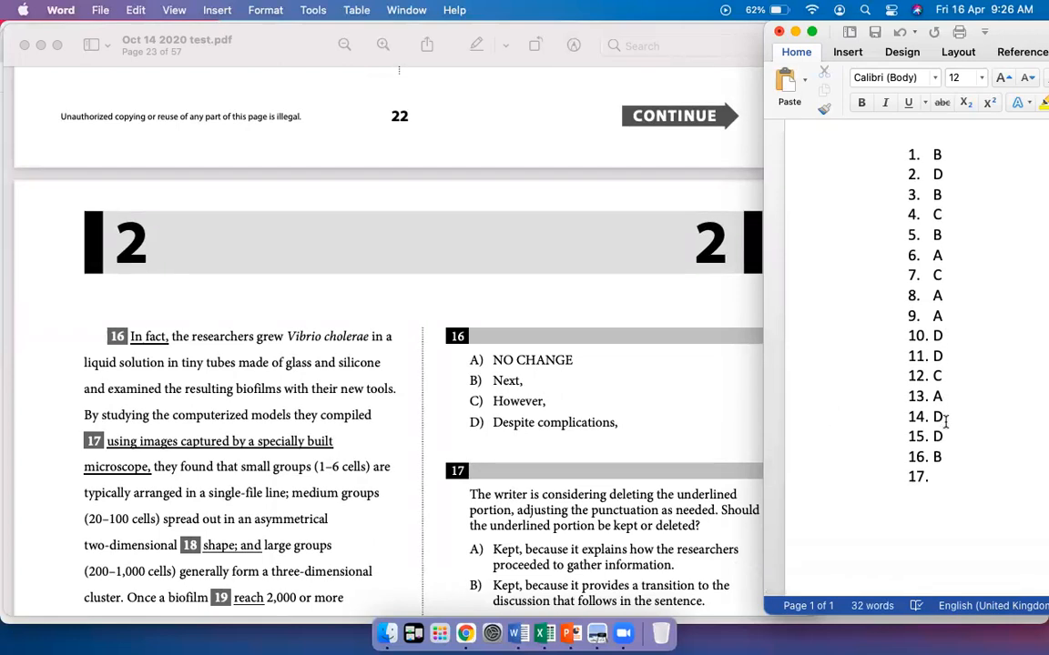
Read question 17 in the PDF, enter C, and return to the list for 18.
{"action": "scroll", "scroll_direction": "down", "scroll_amount": 3}
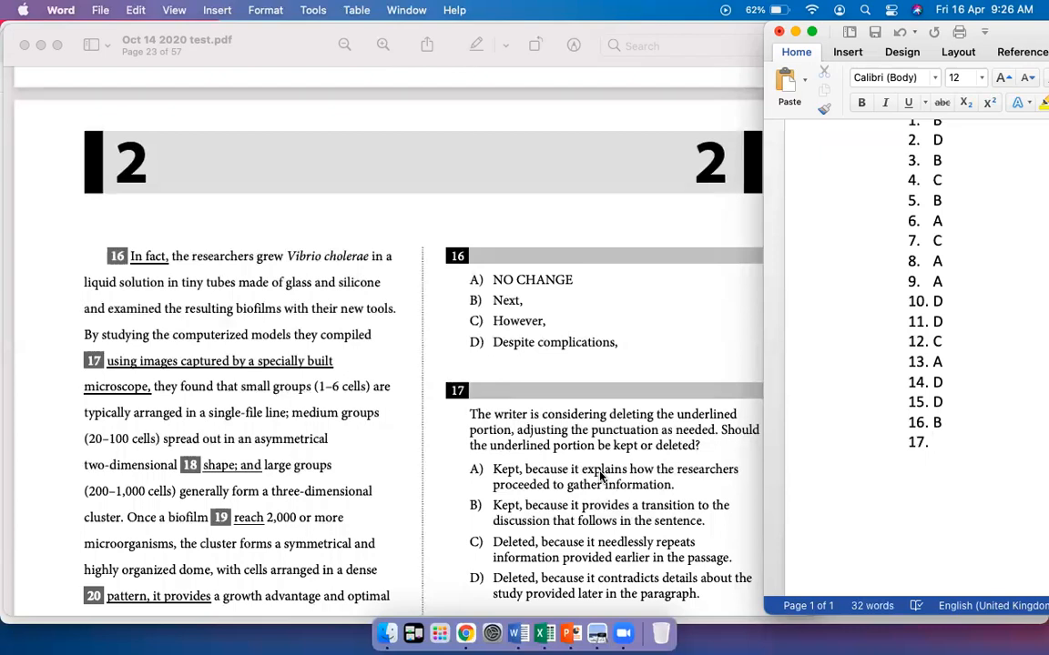
{"action": "left_click", "coordinate": [933, 442]}
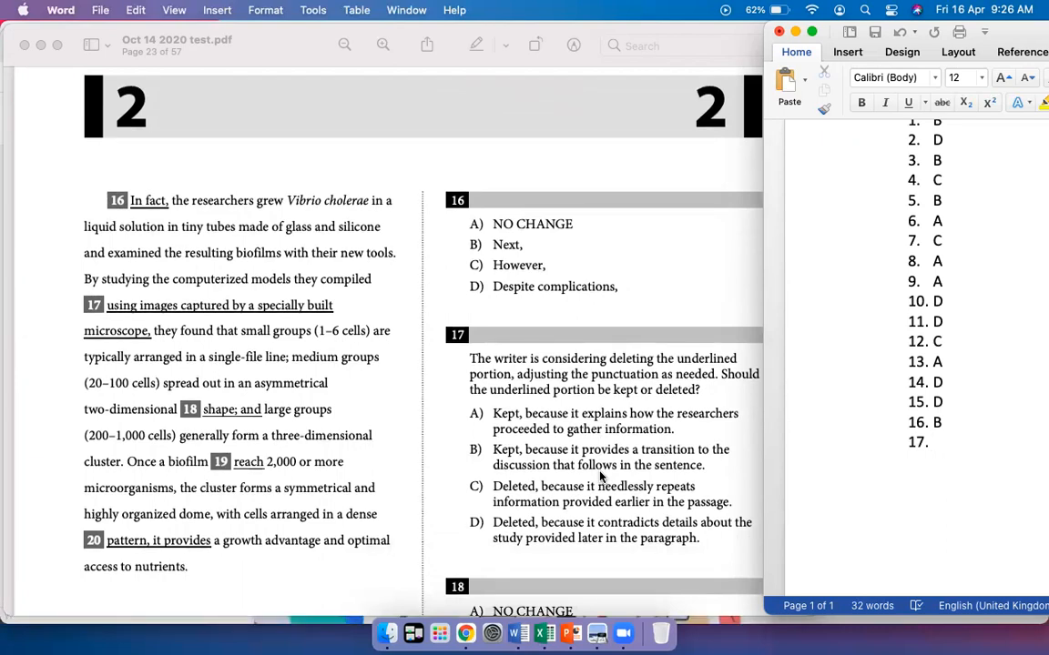
{"action": "scroll", "scroll_direction": "down", "scroll_amount": 3}
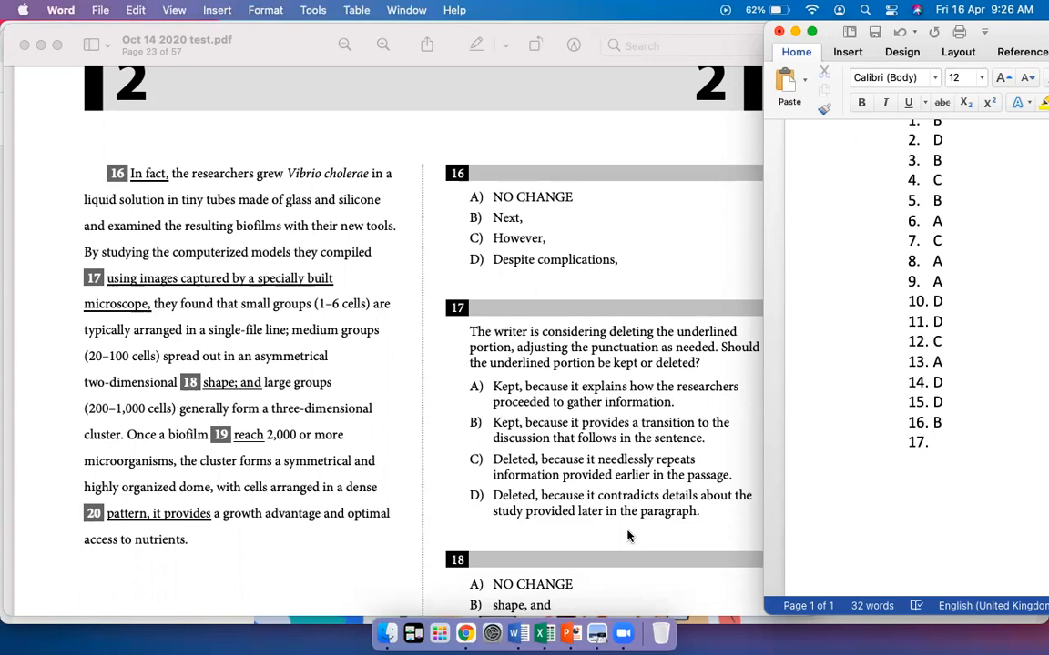
{"action": "left_click", "coordinate": [932, 443]}
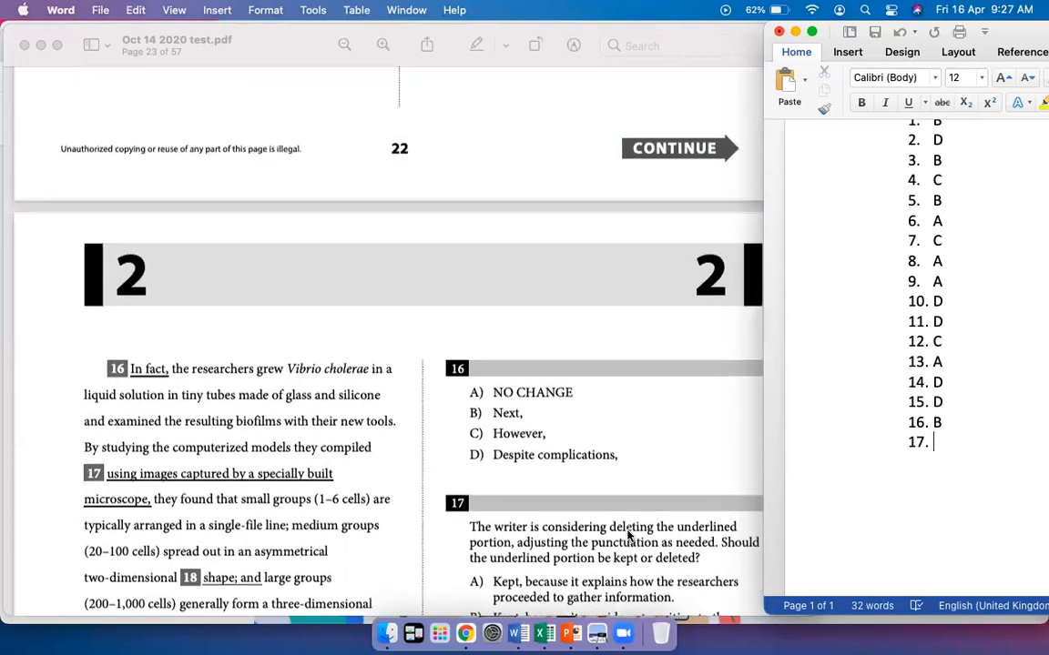
{"action": "scroll", "scroll_direction": "down", "scroll_amount": 3}
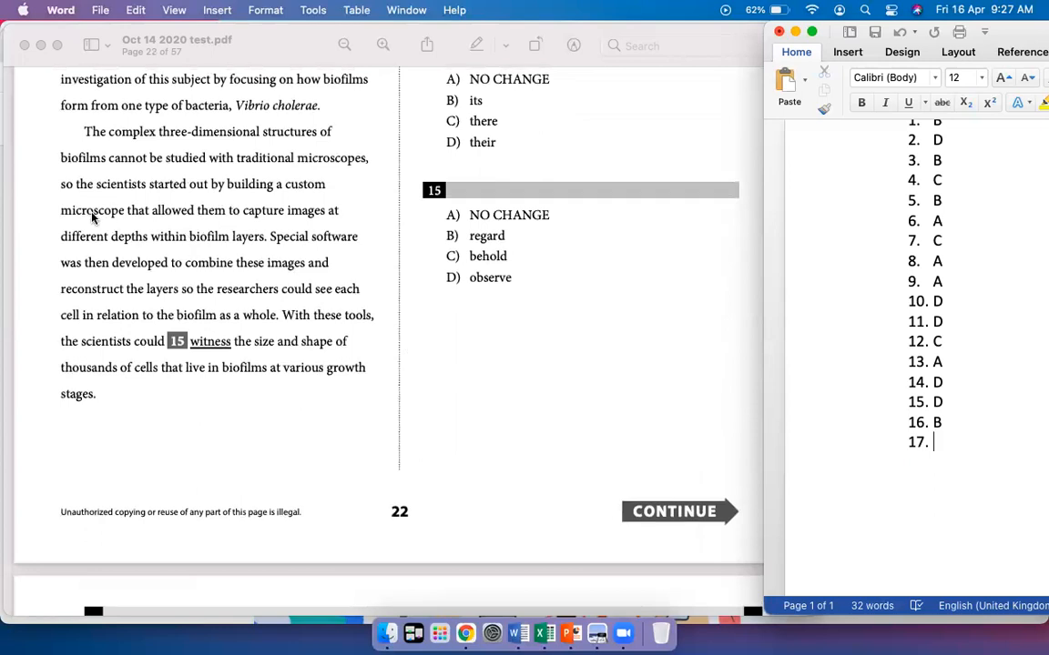
{"action": "mouse_move", "coordinate": [105, 198]}
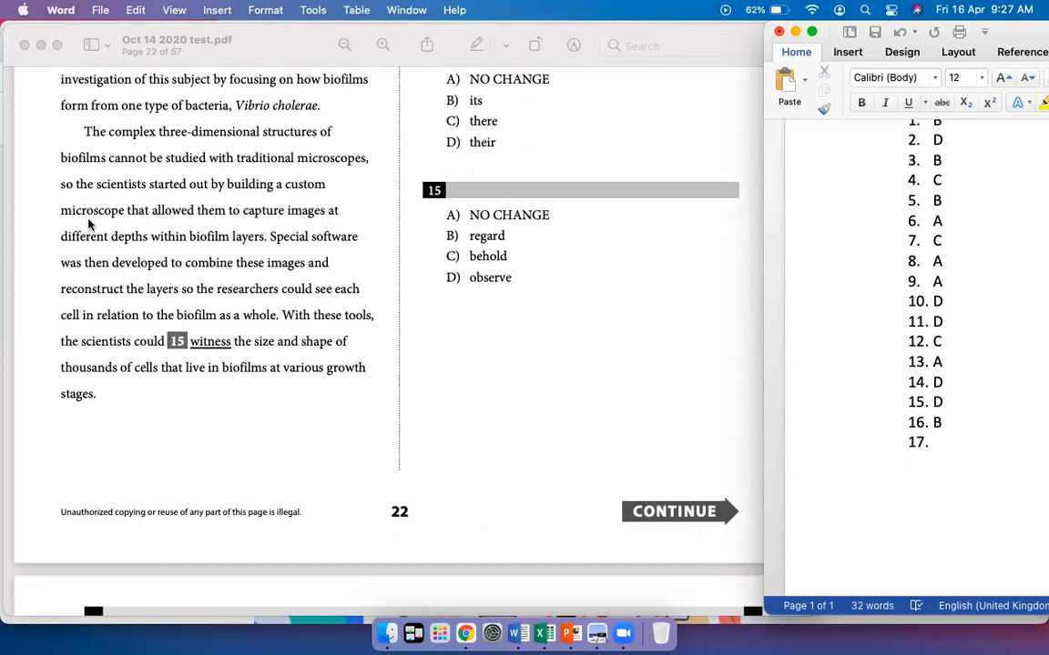
{"action": "scroll", "scroll_direction": "down", "scroll_amount": 3}
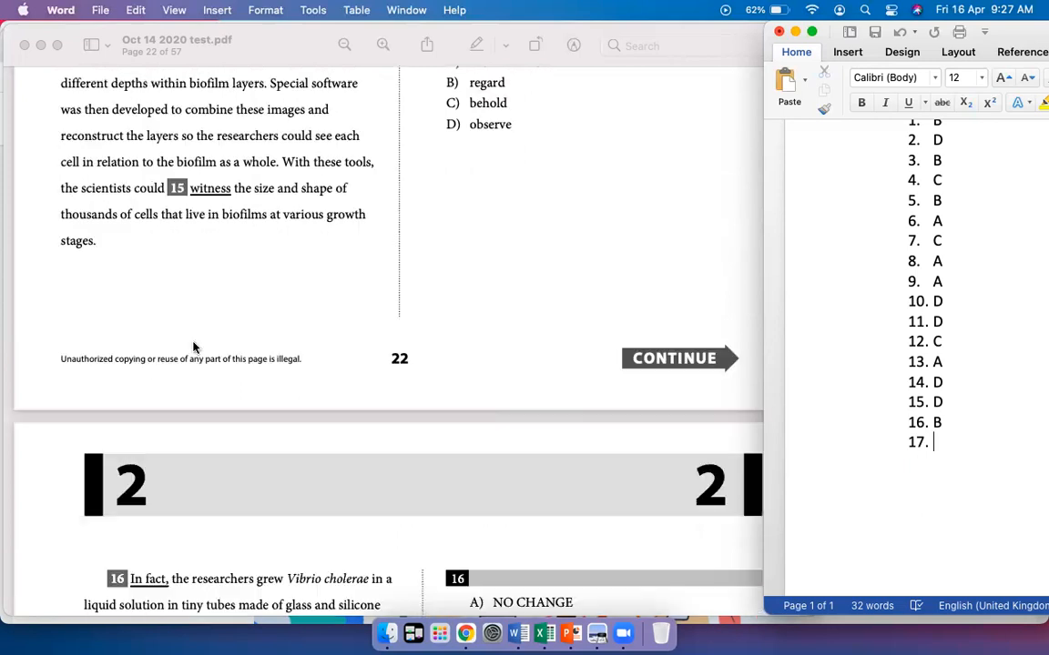
{"action": "scroll", "scroll_direction": "down", "scroll_amount": 3}
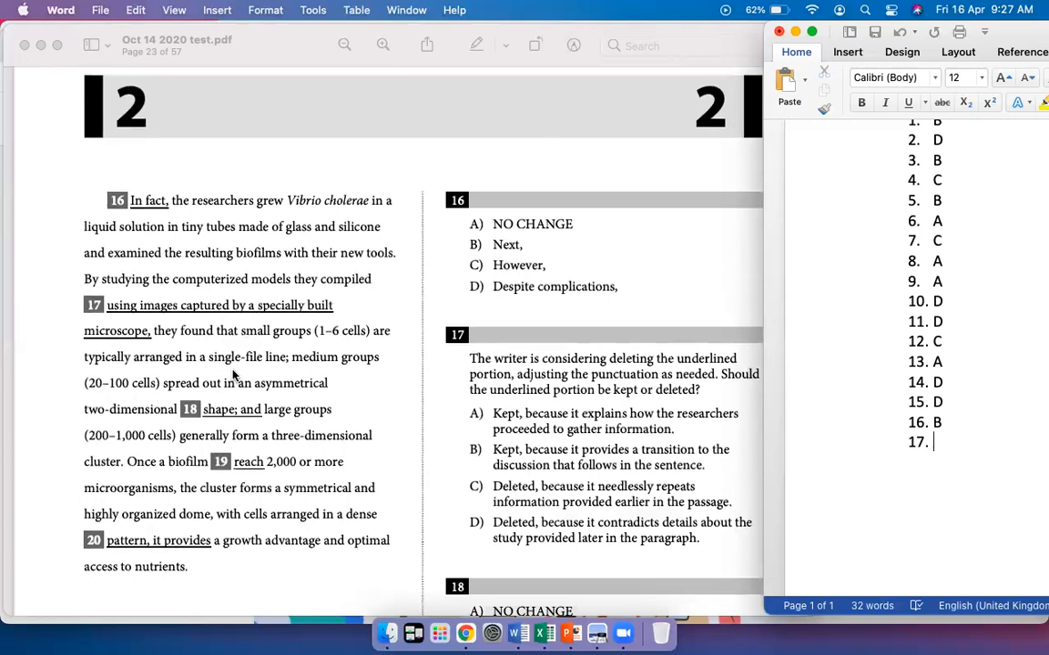
{"action": "scroll", "scroll_direction": "down", "scroll_amount": 3}
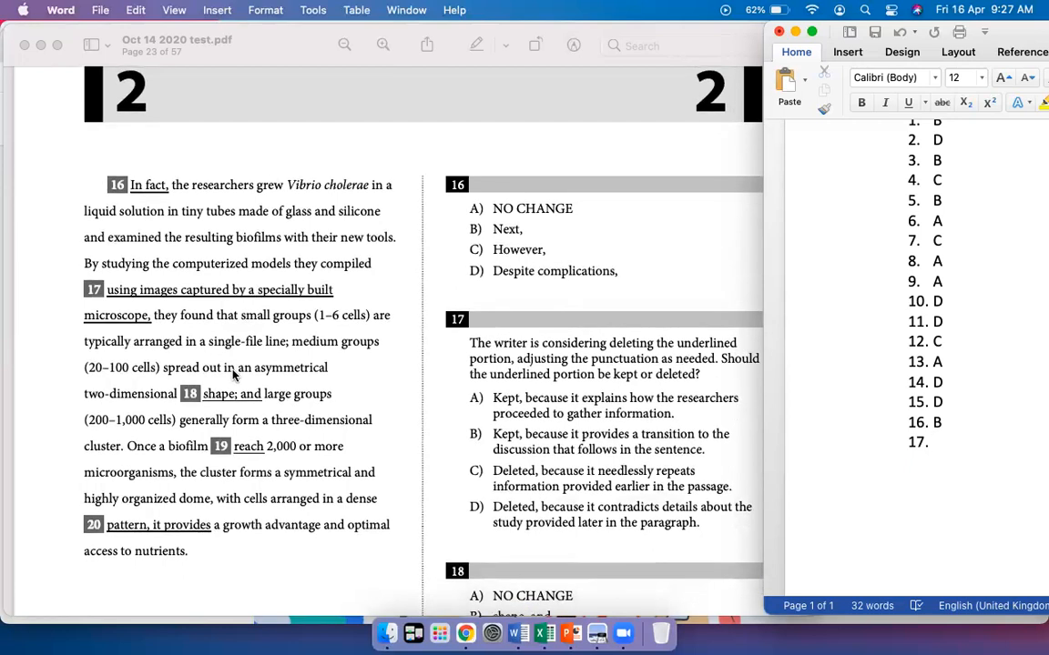
{"action": "scroll", "scroll_direction": "down", "scroll_amount": 3}
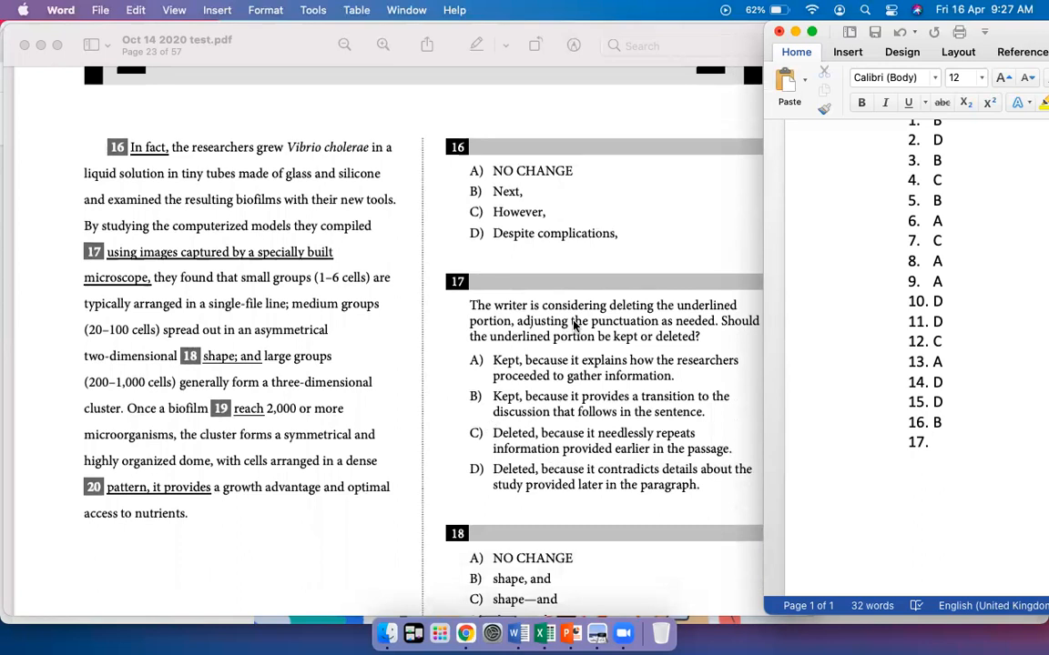
{"action": "mouse_move", "coordinate": [654, 346]}
{"action": "type", "text": " C"}
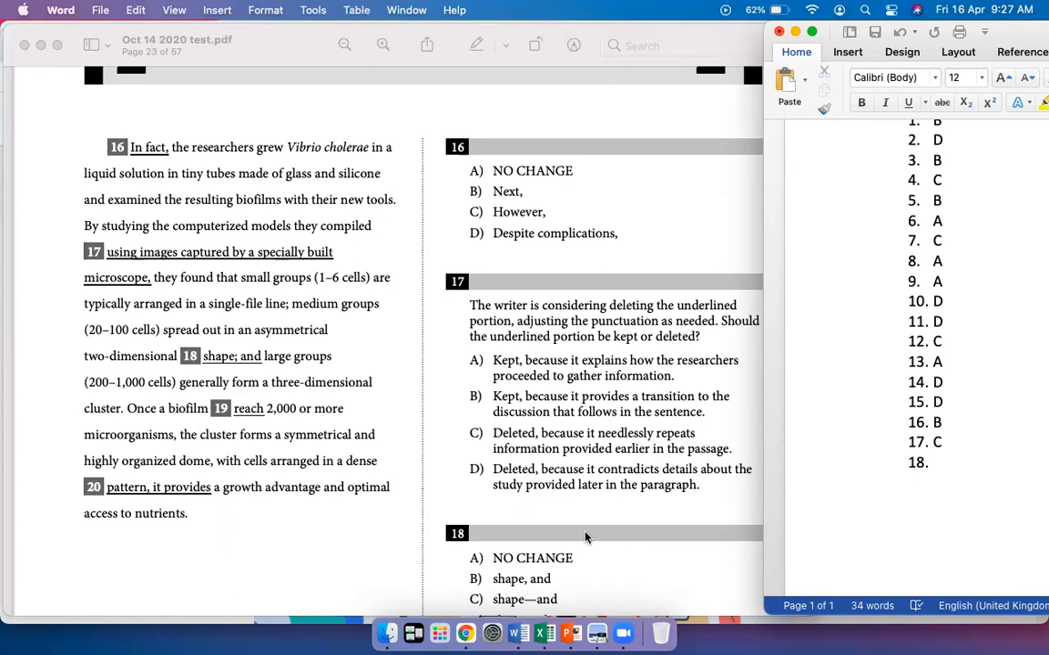
{"action": "left_click", "coordinate": [937, 462]}
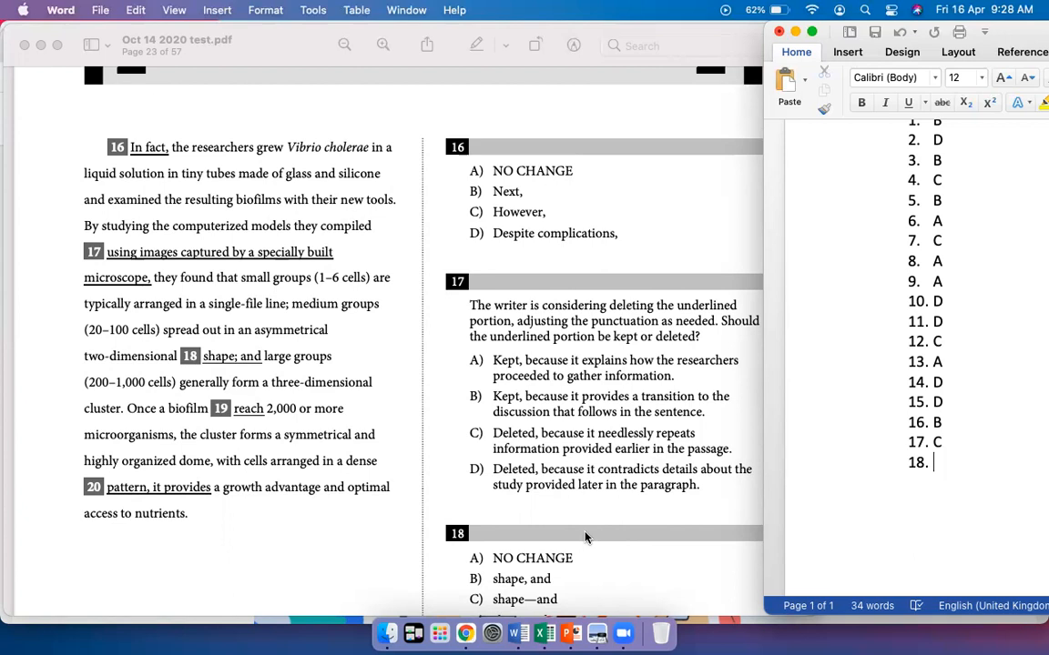
Enter A for question 18 and C for question 19 in the Word list.
{"action": "scroll", "scroll_direction": "down", "scroll_amount": 3}
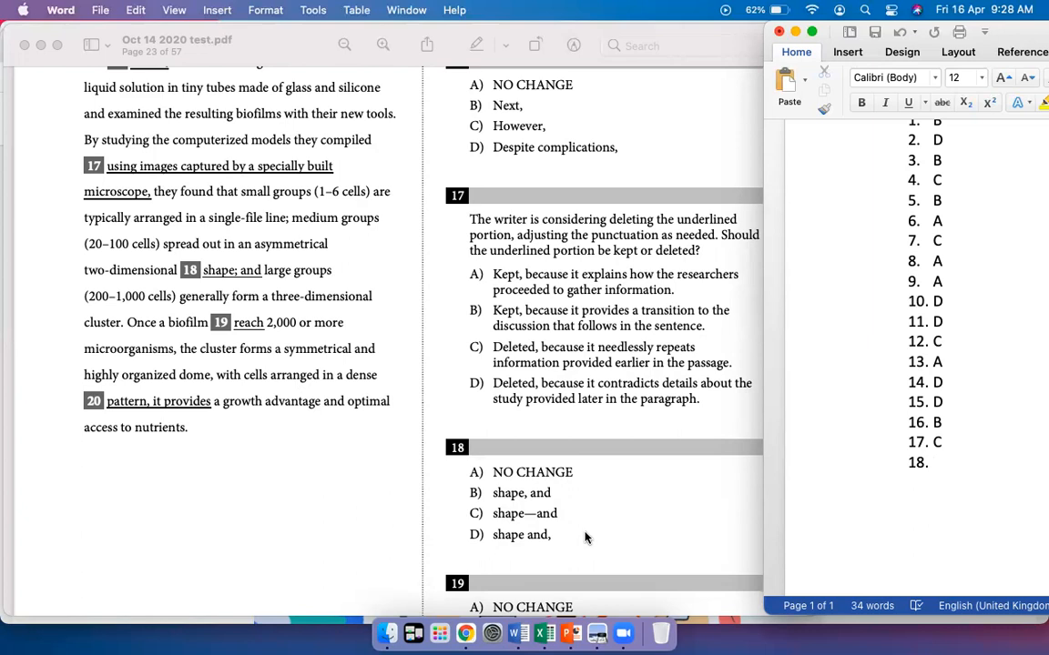
{"action": "left_click", "coordinate": [940, 462]}
{"action": "type", "text": " A"}
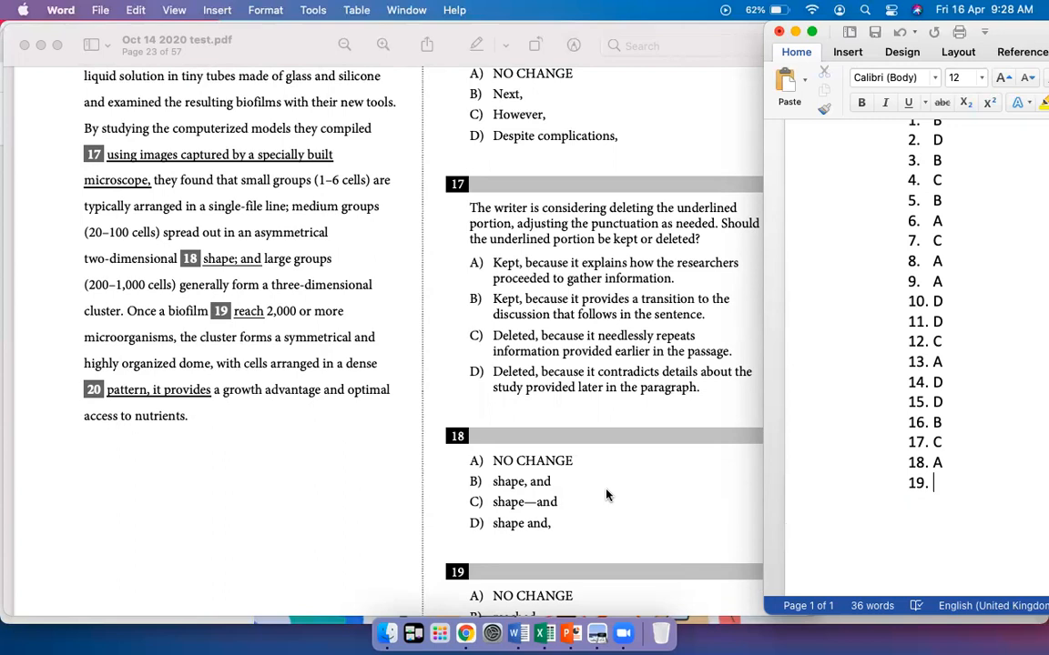
{"action": "scroll", "scroll_direction": "down", "scroll_amount": 3}
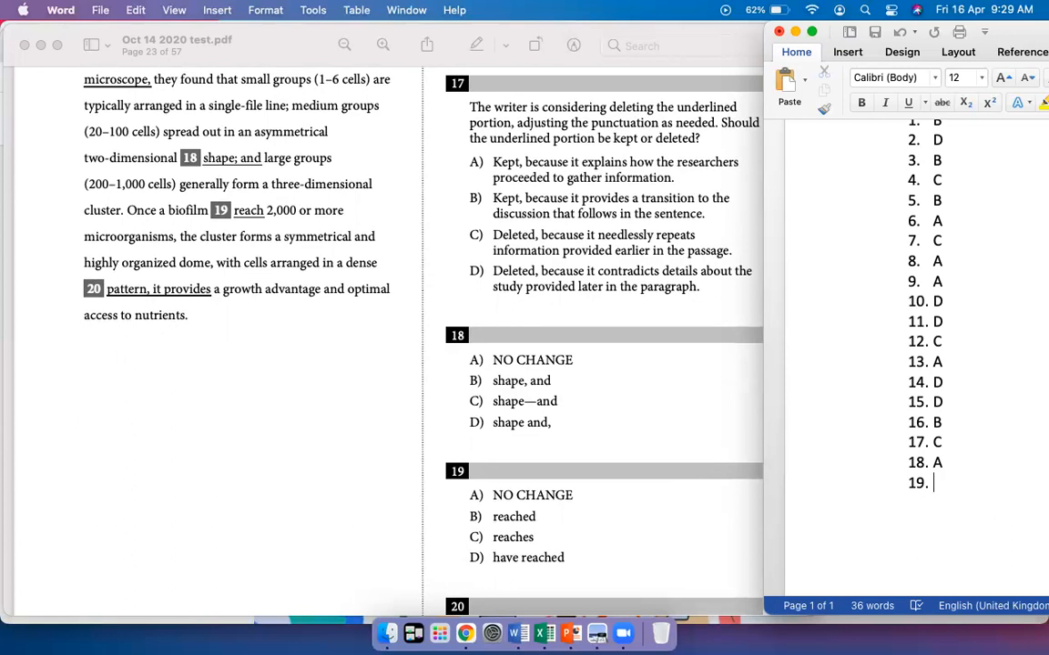
{"action": "type", "text": "C"}
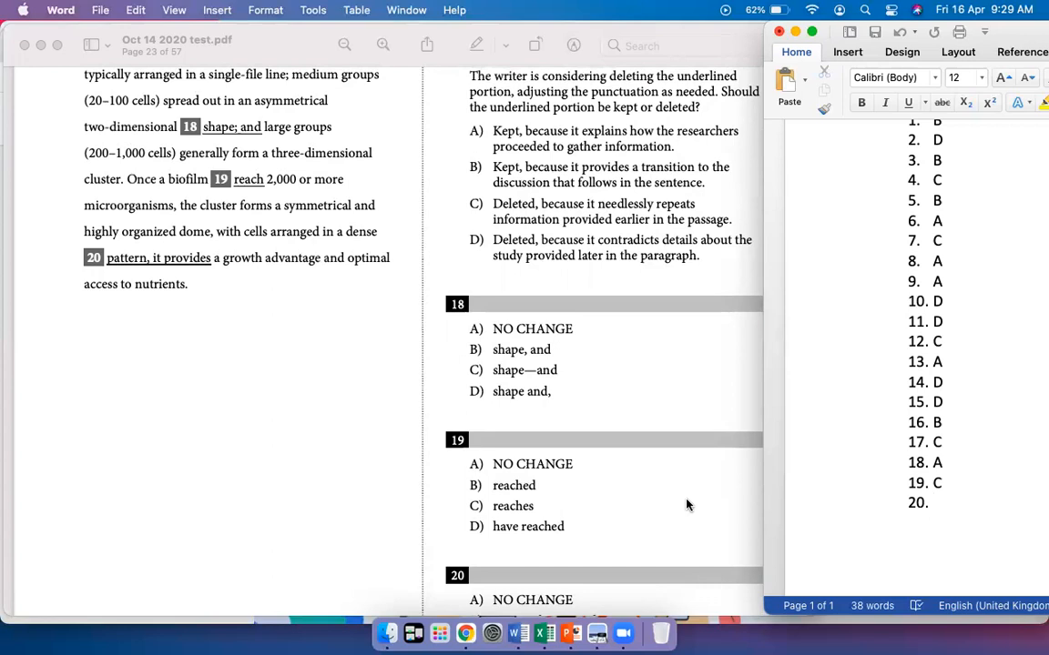
Scroll the PDF to question 20 and enter C as its answer.
{"action": "scroll", "scroll_direction": "down", "scroll_amount": 3}
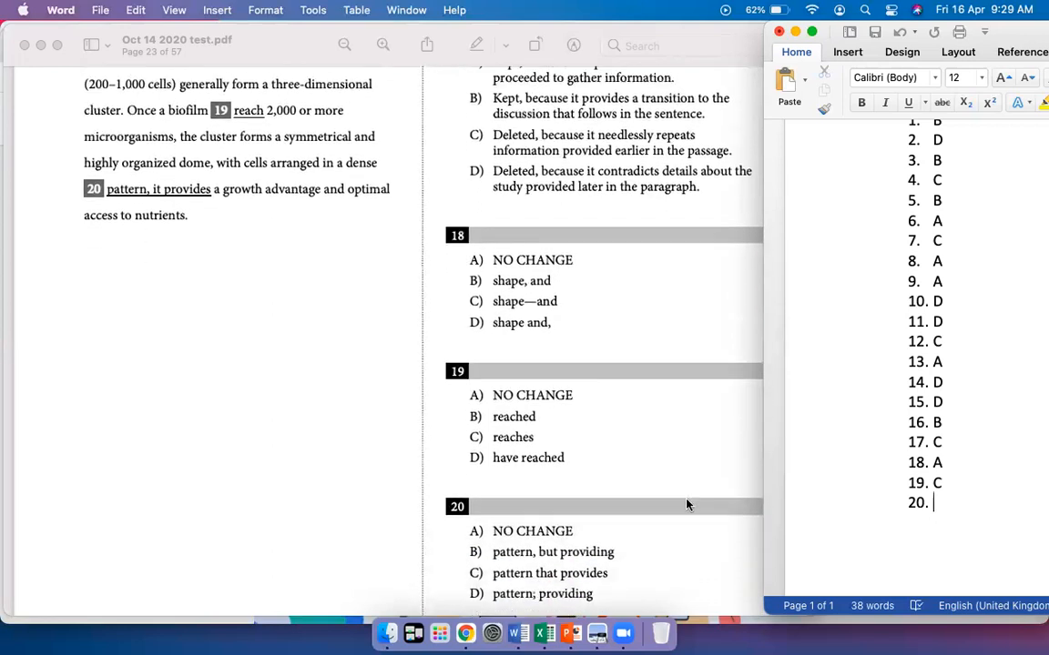
{"action": "scroll", "scroll_direction": "down", "scroll_amount": 3}
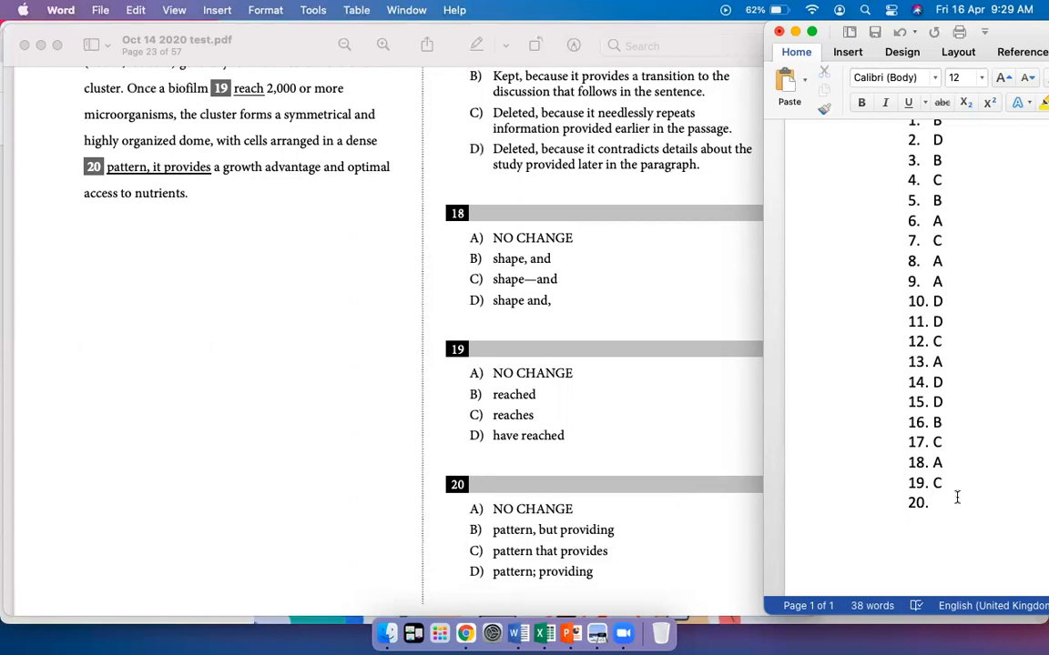
{"action": "type", "text": "C"}
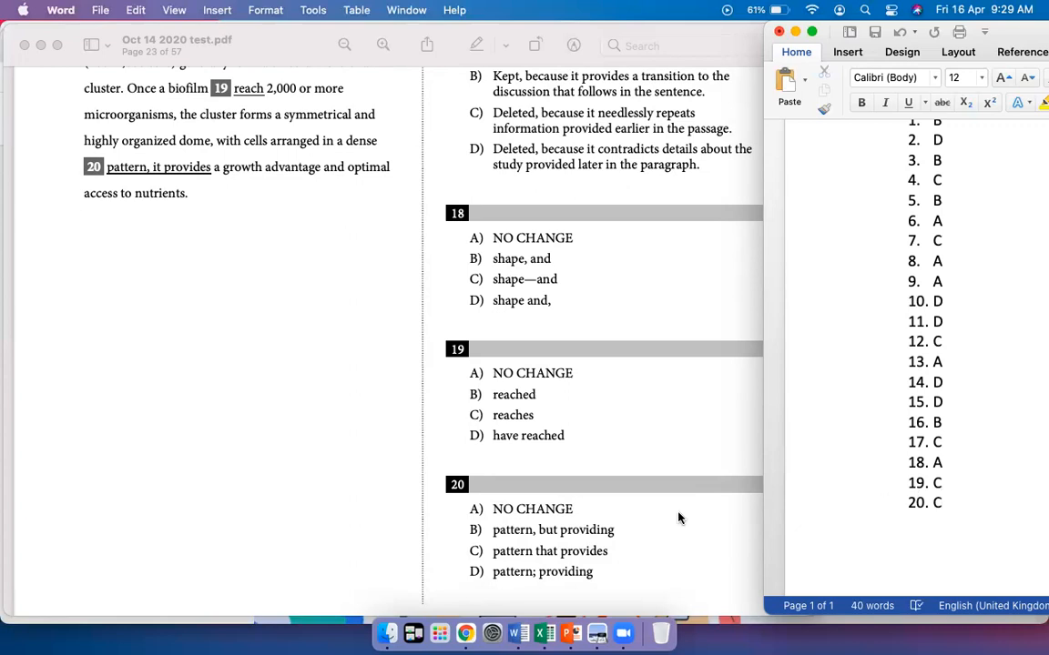
Enter D for question 21 and start numbered line 22.
{"action": "scroll", "scroll_direction": "down", "scroll_amount": 3}
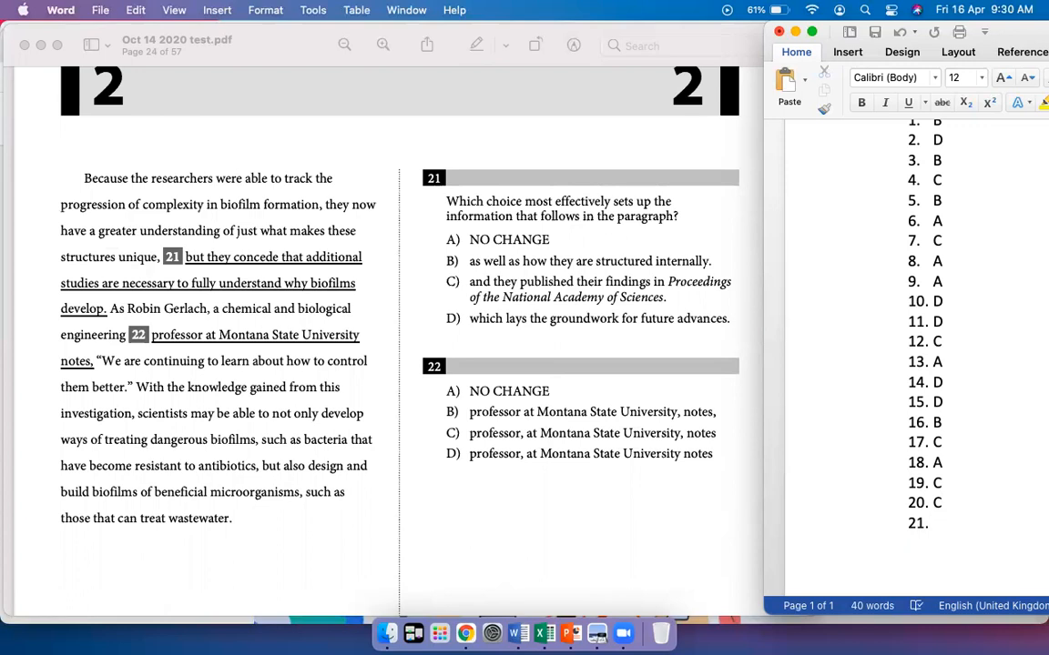
{"action": "left_click", "coordinate": [935, 523]}
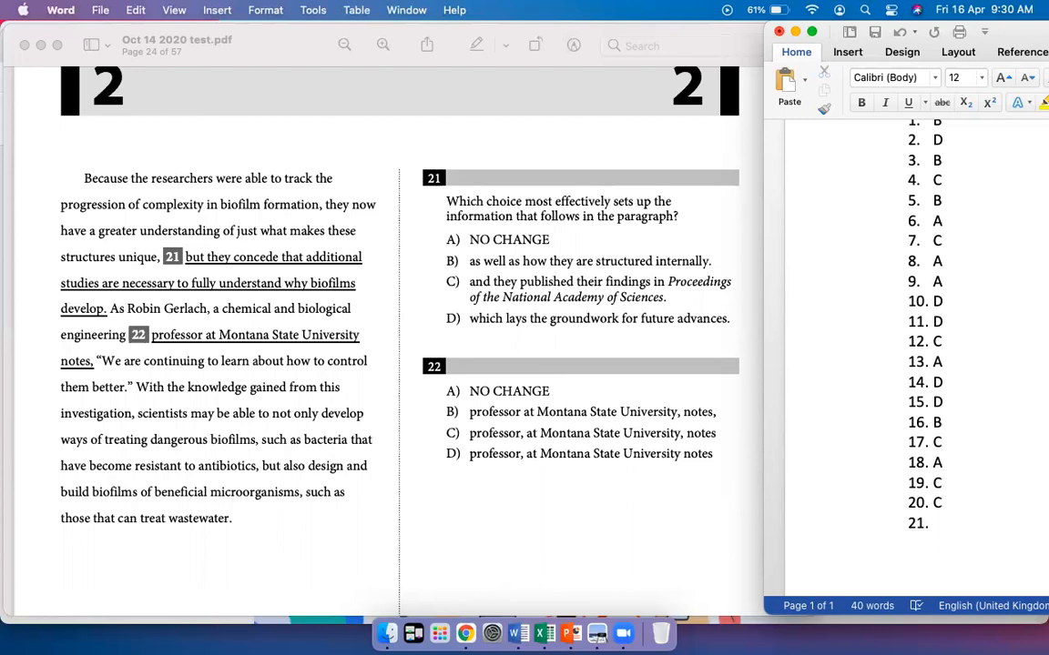
{"action": "left_click", "coordinate": [935, 523]}
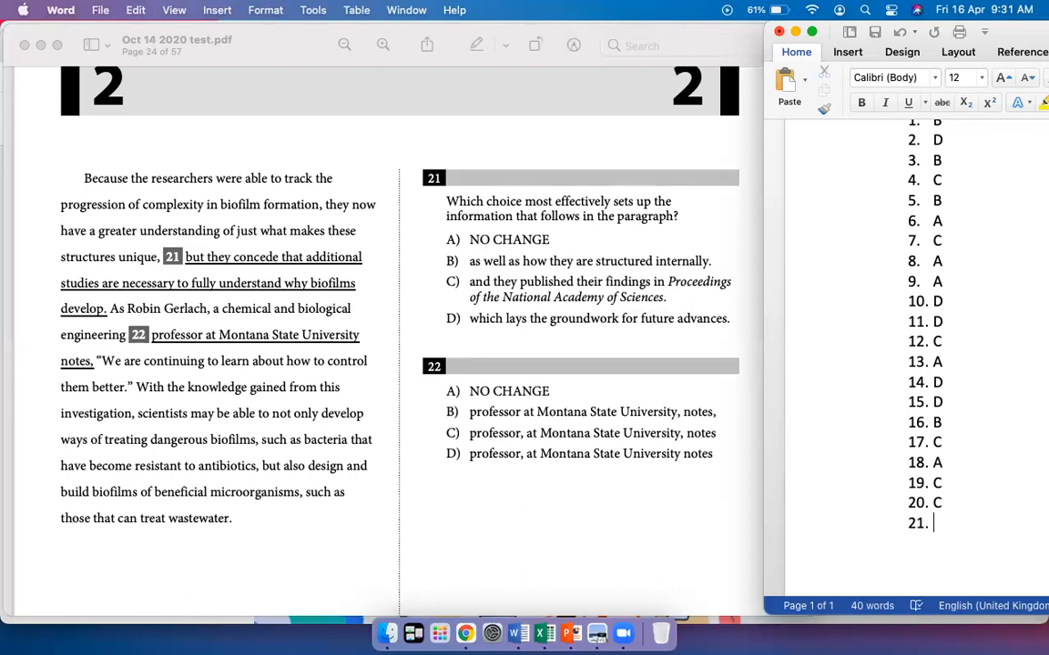
{"action": "type", "text": "D"}
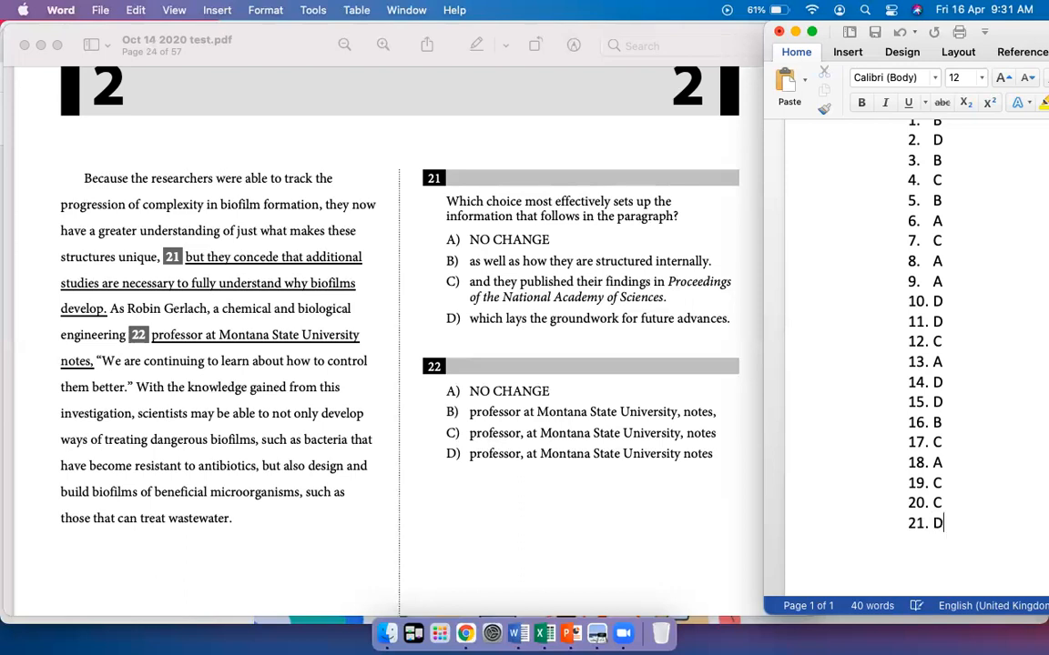
{"action": "key", "text": "return"}
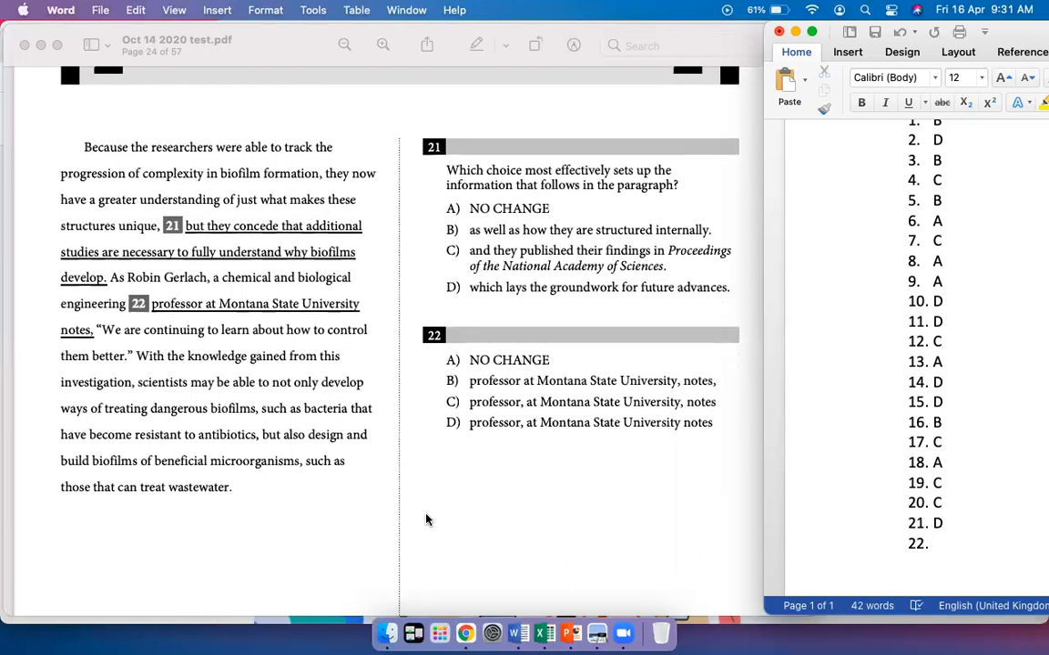
Enter B as the answer for question 22 in the Word list.
{"action": "left_click", "coordinate": [935, 544]}
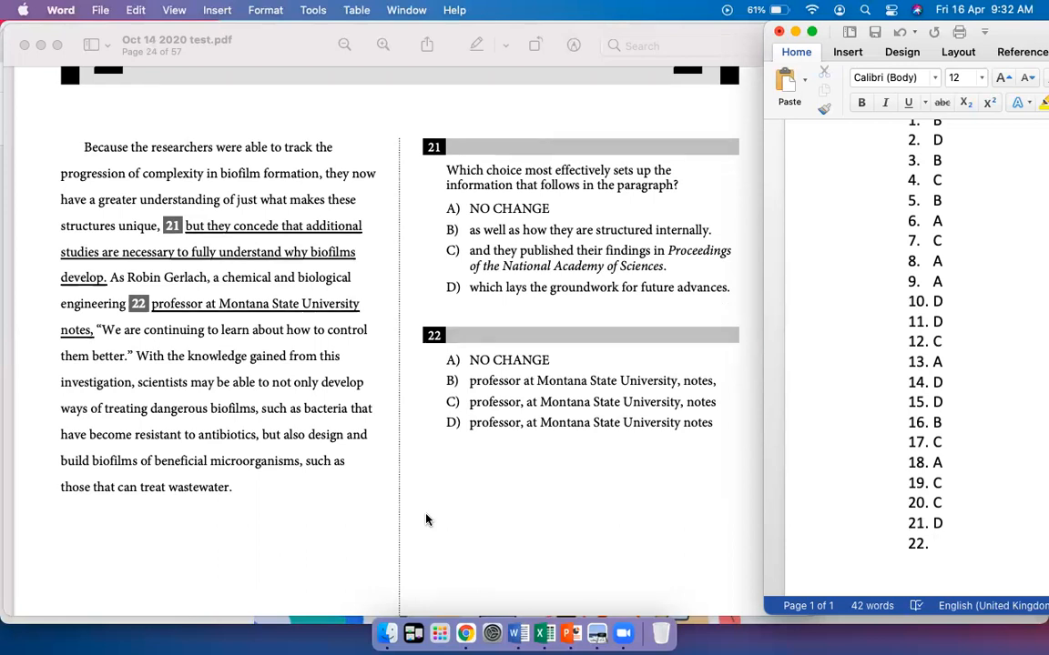
{"action": "left_click", "coordinate": [936, 543]}
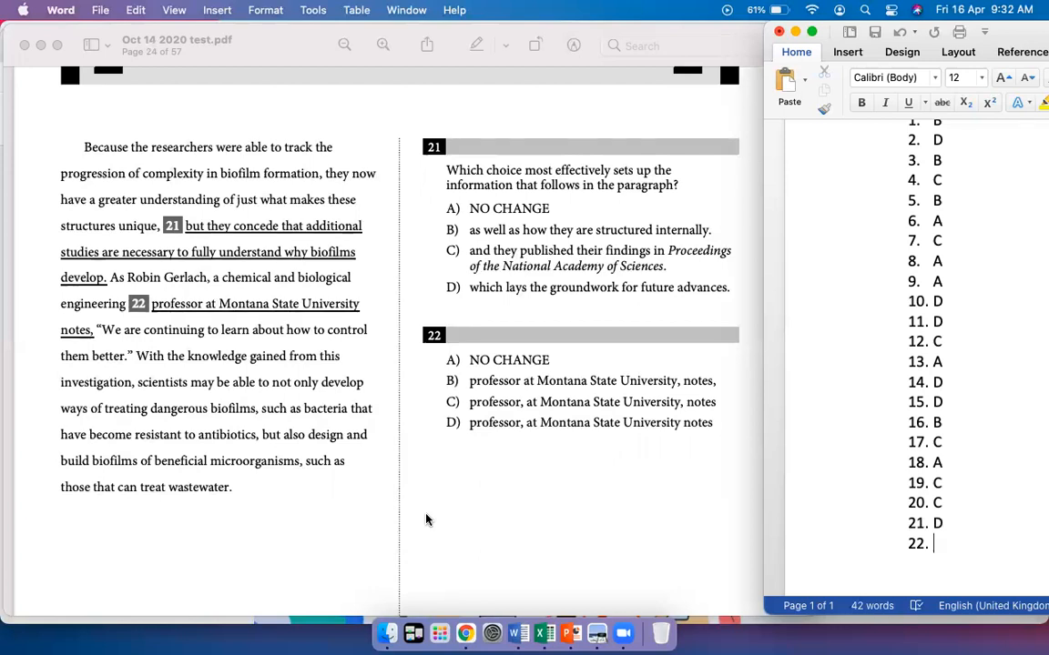
{"action": "type", "text": "B"}
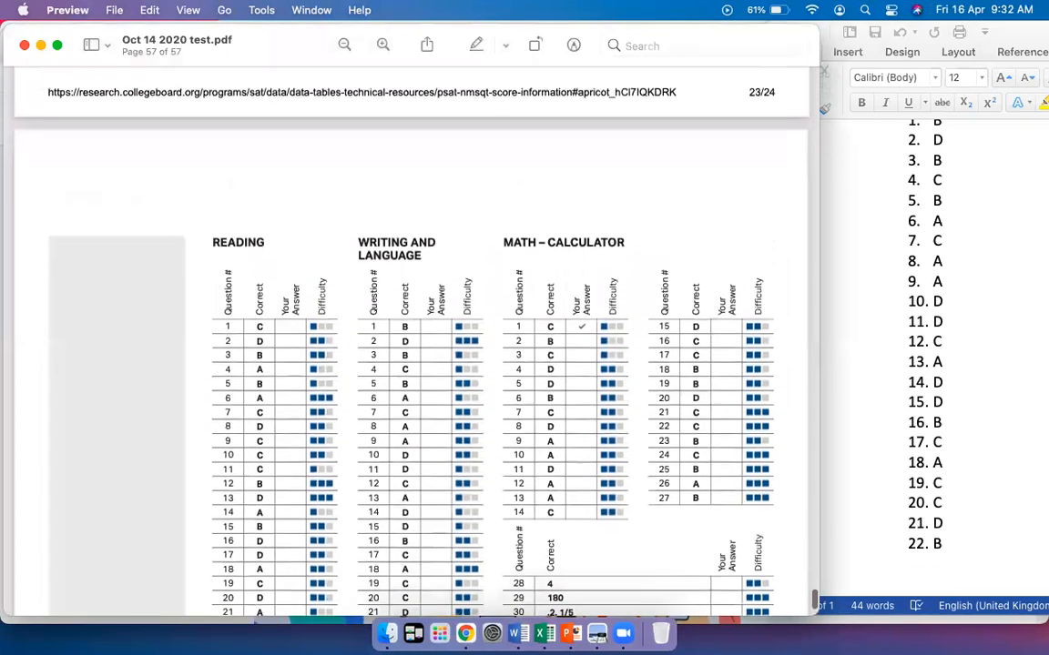
Scroll the PDF to the final page's answer key tables.
{"action": "scroll", "scroll_direction": "down", "scroll_amount": 3}
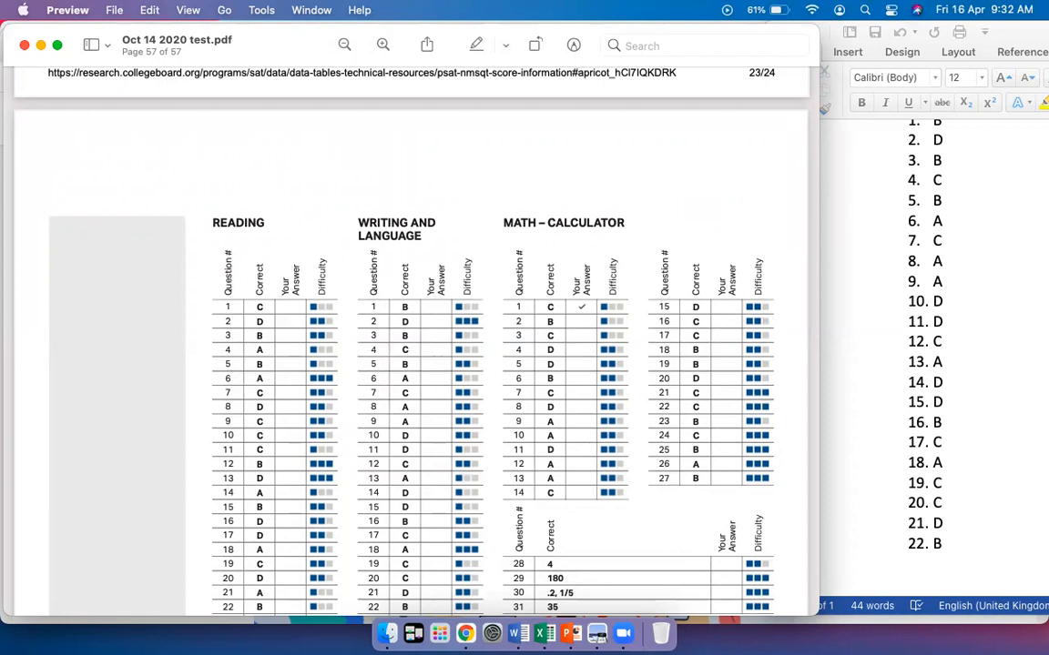
{"action": "mouse_move", "coordinate": [300, 349]}
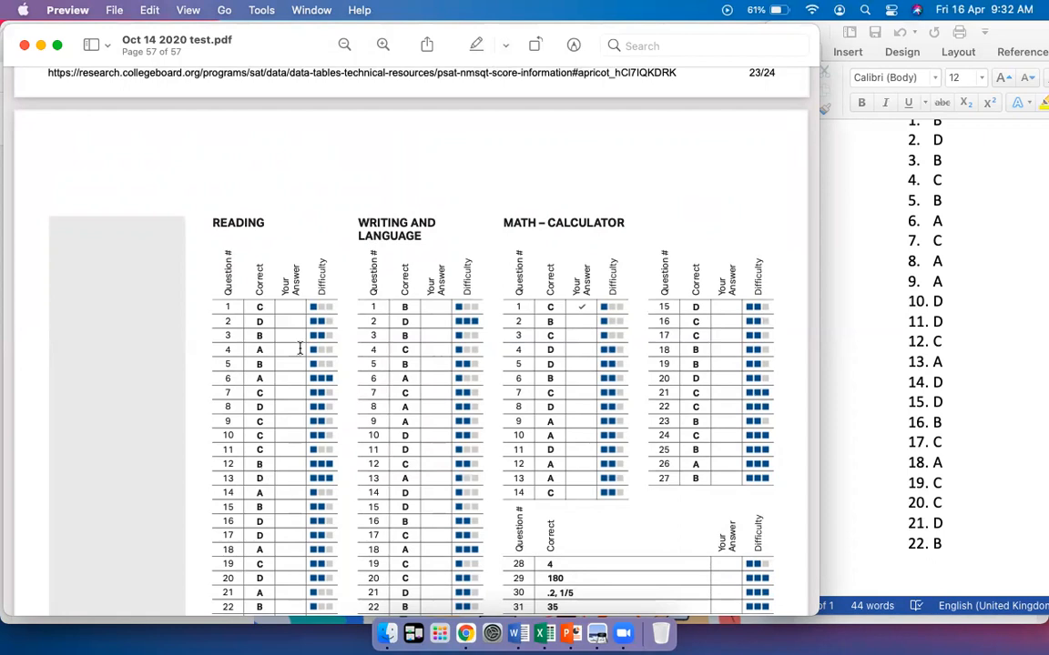
{"action": "mouse_move", "coordinate": [757, 47]}
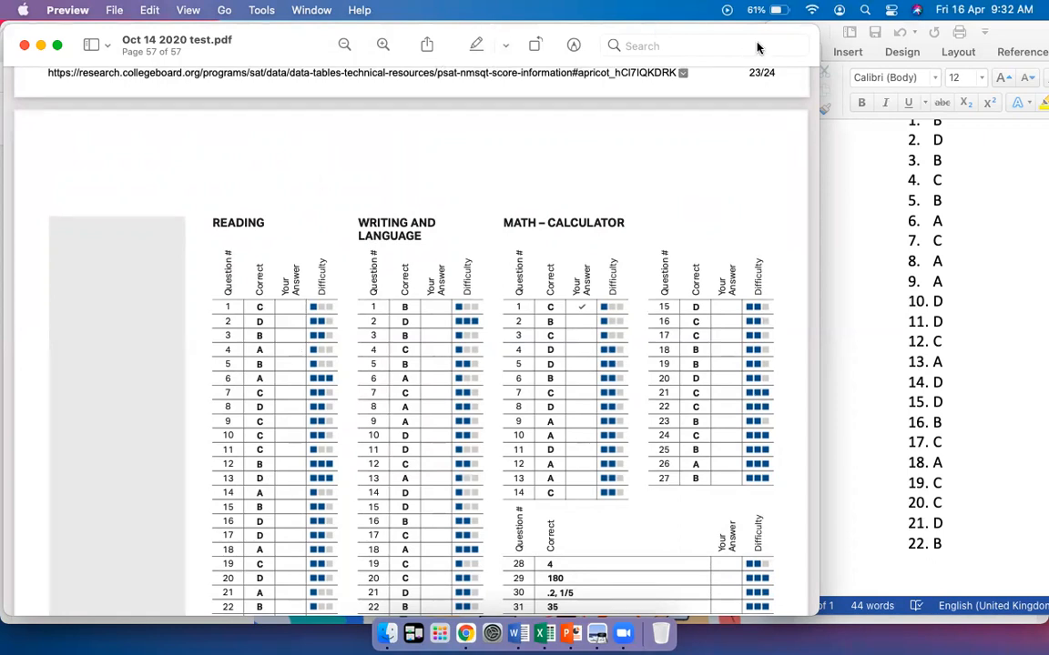